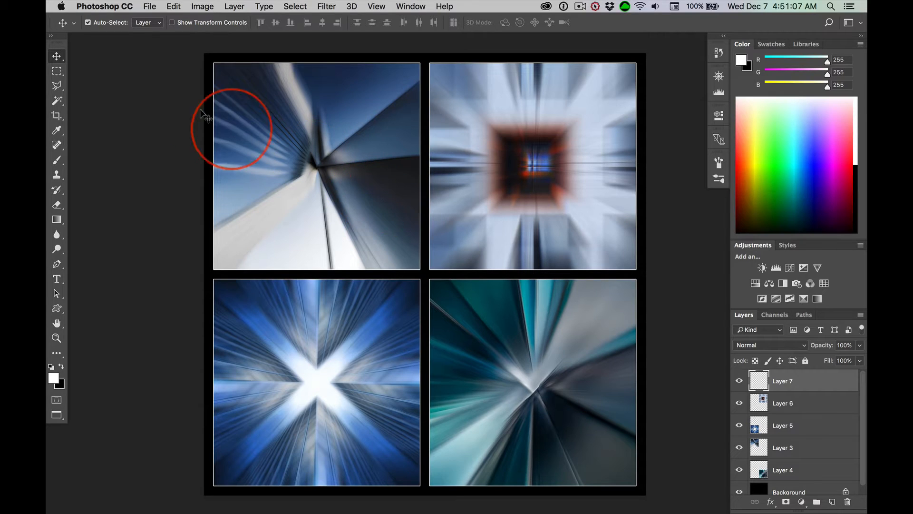
Step back in History to the four-photo collage with white gutters
{"action": "left_click", "coordinate": [149, 6]}
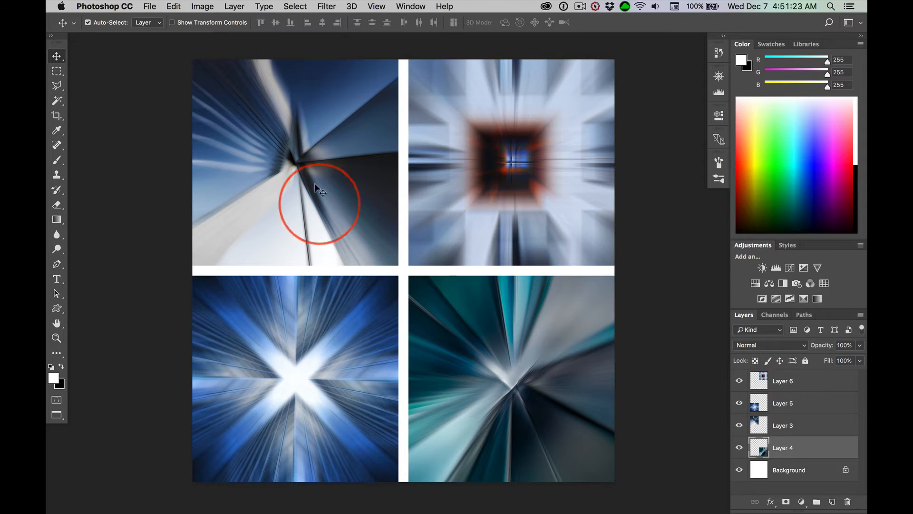
{"action": "mouse_move", "coordinate": [593, 344]}
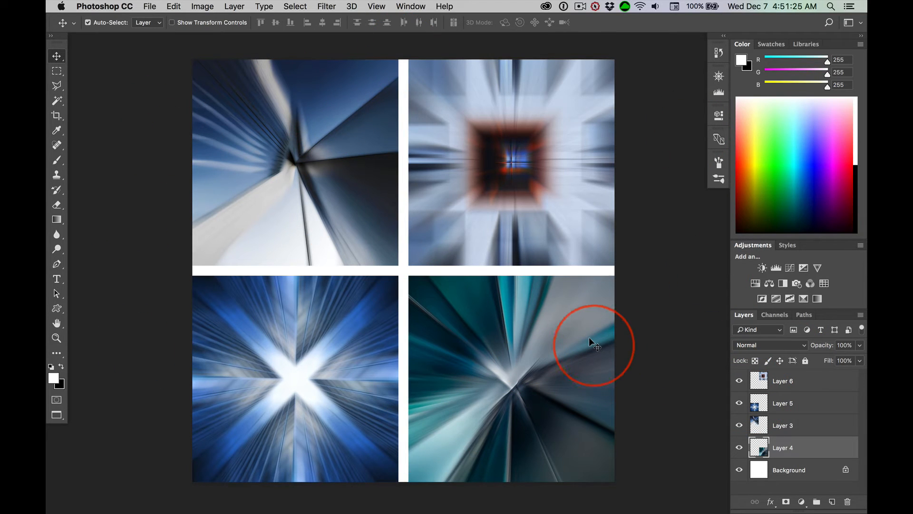
{"action": "mouse_move", "coordinate": [329, 177]}
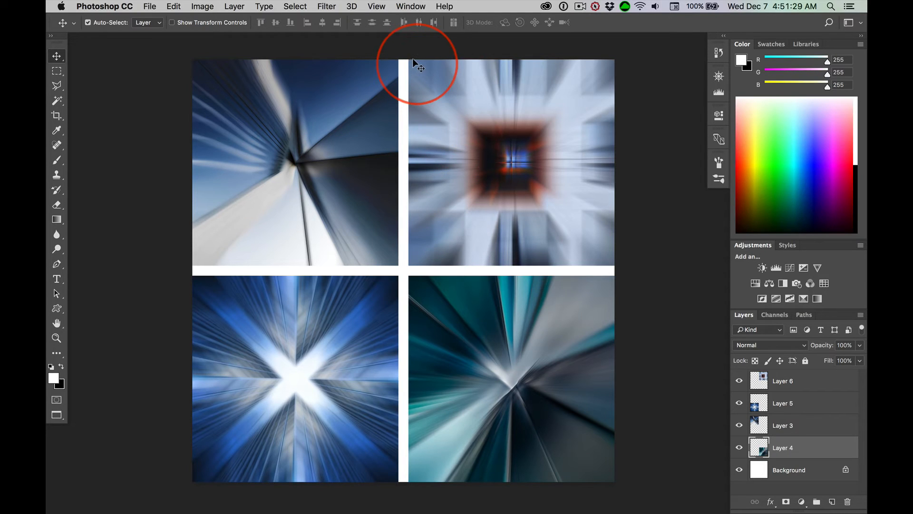
{"action": "mouse_move", "coordinate": [632, 95]}
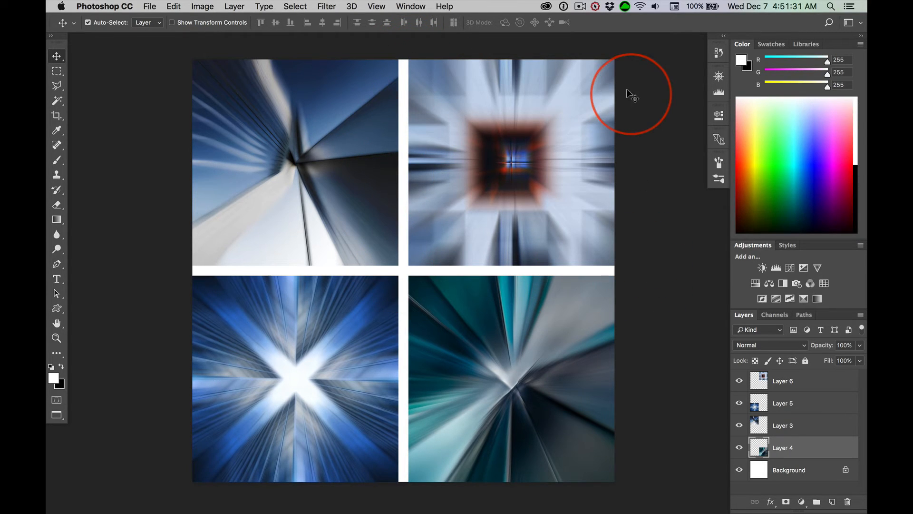
{"action": "mouse_move", "coordinate": [313, 83]}
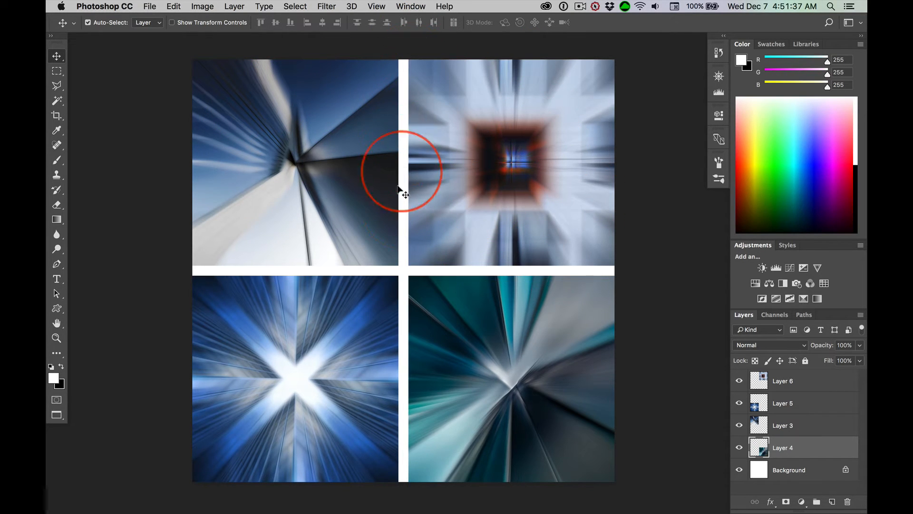
{"action": "mouse_move", "coordinate": [571, 72]}
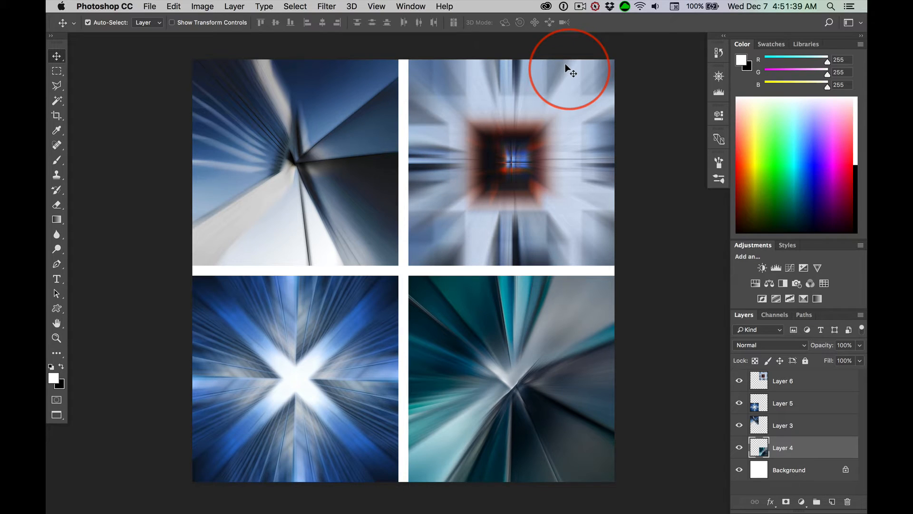
{"action": "mouse_move", "coordinate": [745, 379]}
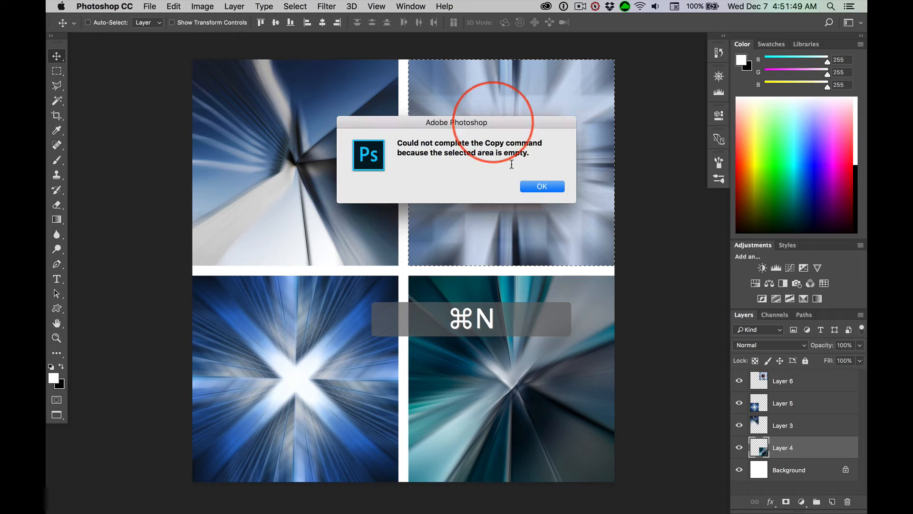
Dismiss the copy error, copy Layer 6 and read its 1440 × 1440 px clipboard size
{"action": "left_click", "coordinate": [541, 186]}
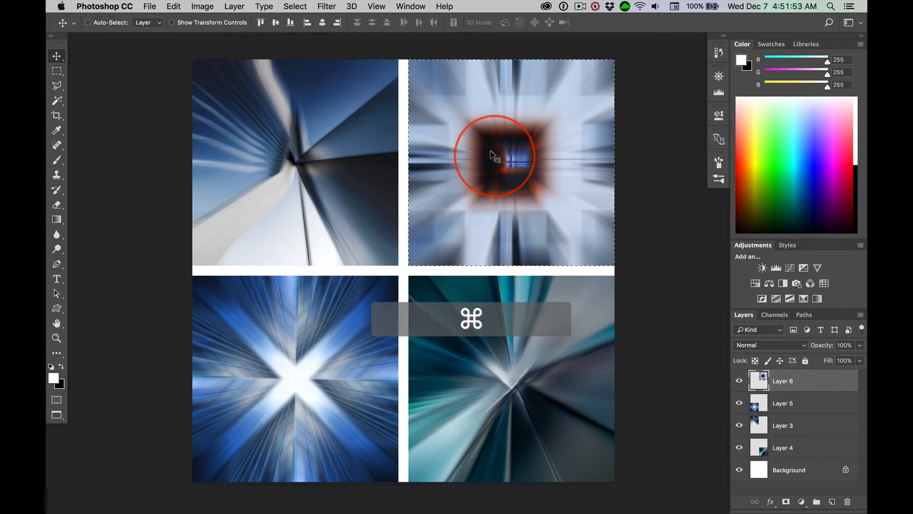
{"action": "key", "text": "cmd+n"}
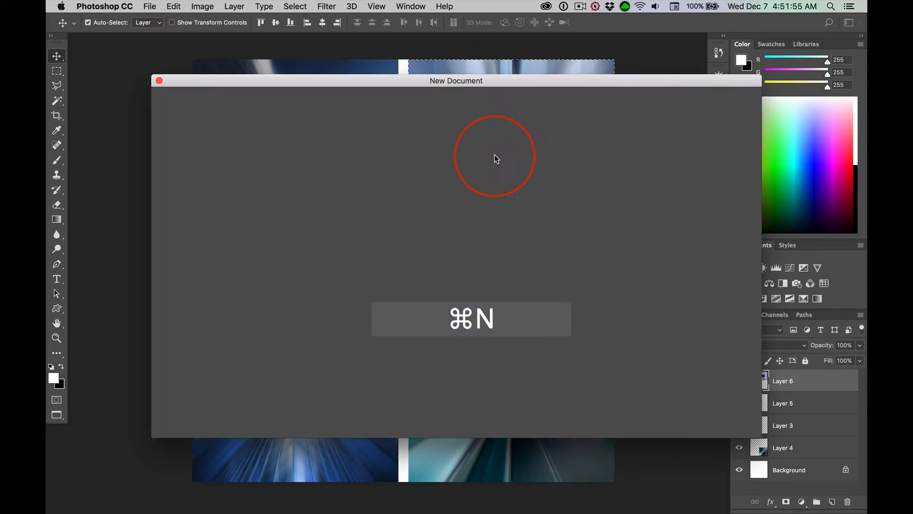
{"action": "key", "text": "cmd+n"}
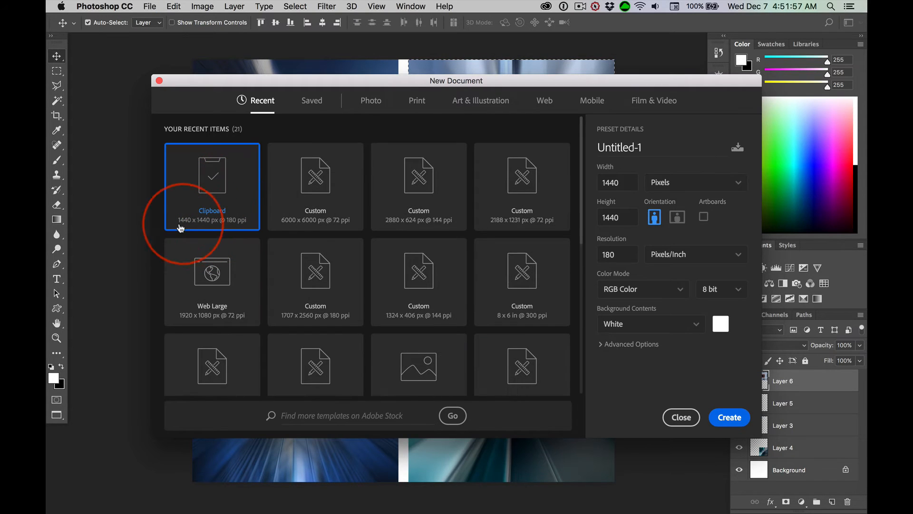
{"action": "mouse_move", "coordinate": [210, 226]}
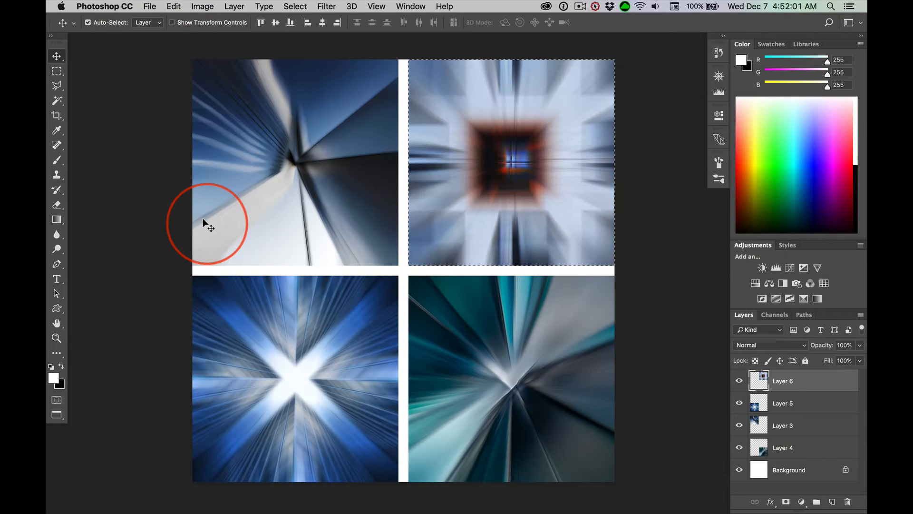
{"action": "mouse_move", "coordinate": [516, 137]}
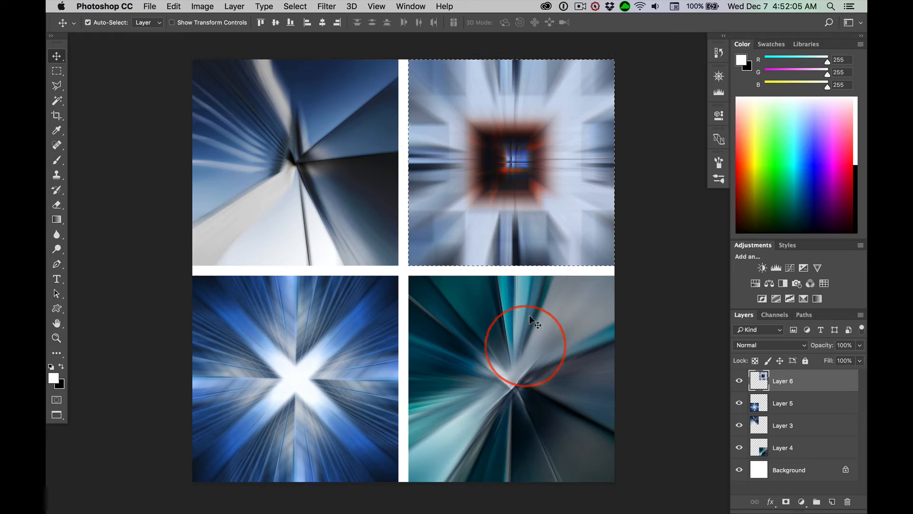
{"action": "key", "text": "cmd+d"}
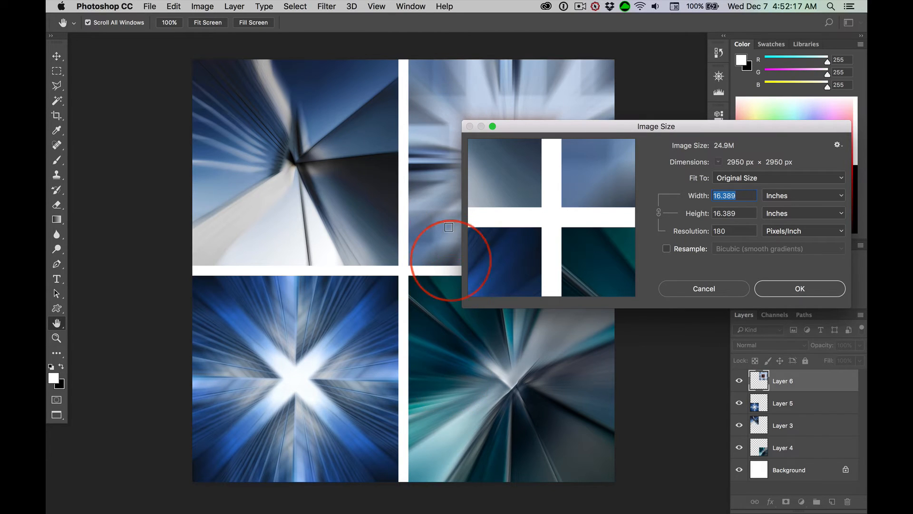
{"action": "mouse_move", "coordinate": [747, 171]}
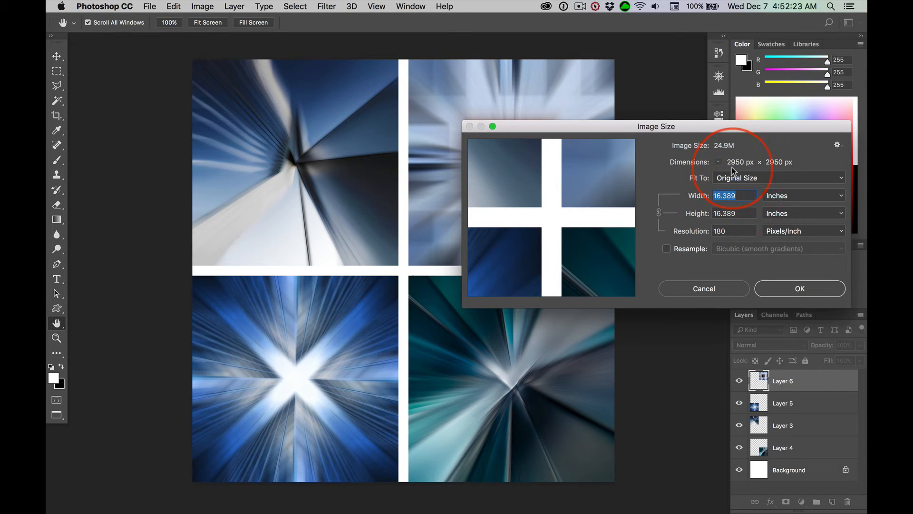
{"action": "mouse_move", "coordinate": [740, 169]}
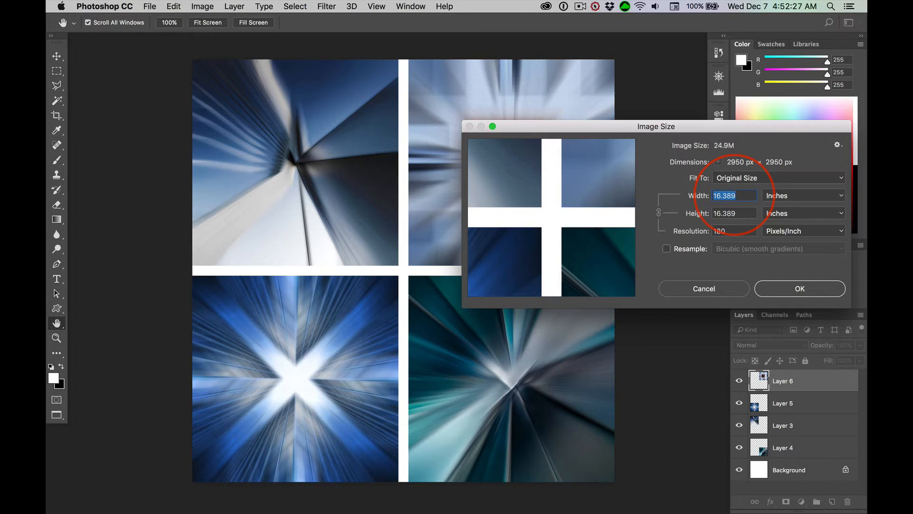
{"action": "left_click", "coordinate": [703, 288]}
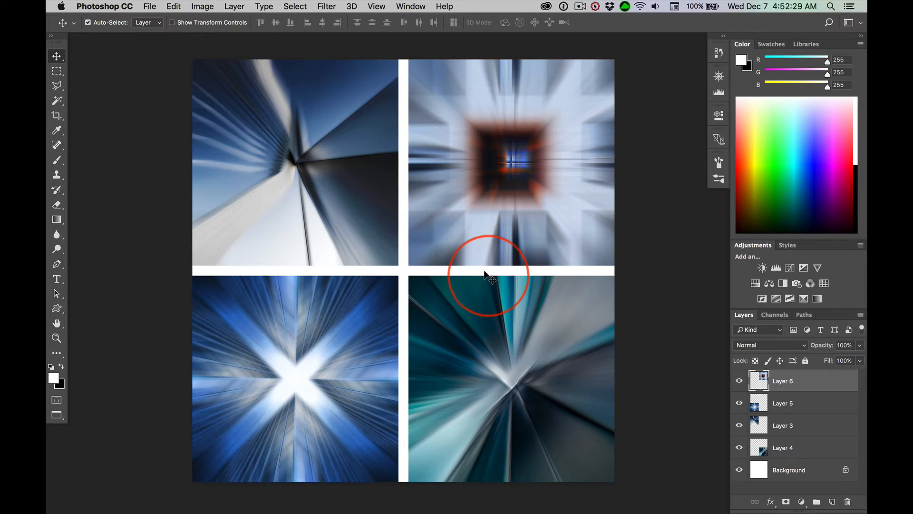
{"action": "mouse_move", "coordinate": [535, 402]}
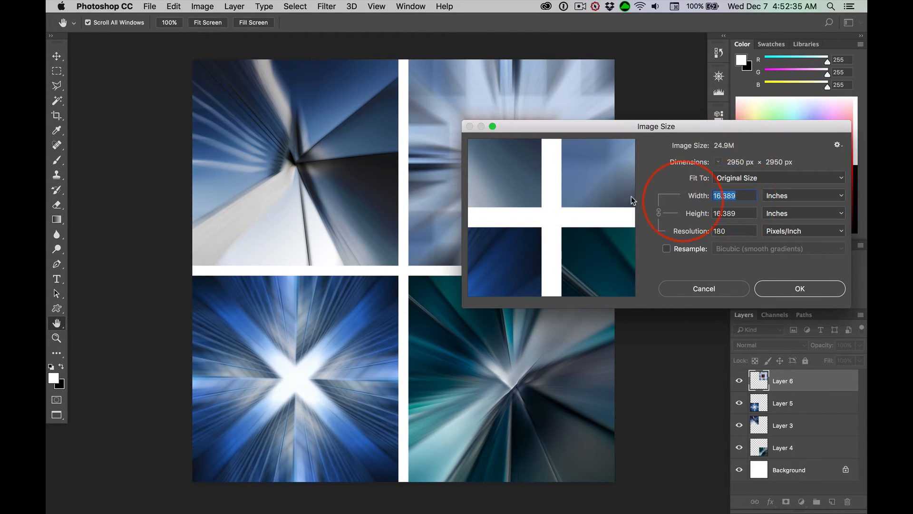
{"action": "left_click", "coordinate": [703, 288]}
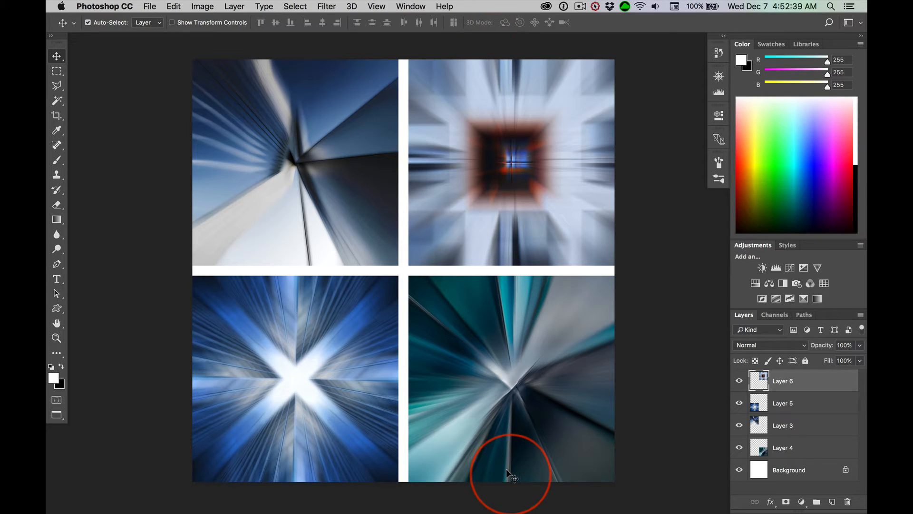
{"action": "mouse_move", "coordinate": [514, 319]}
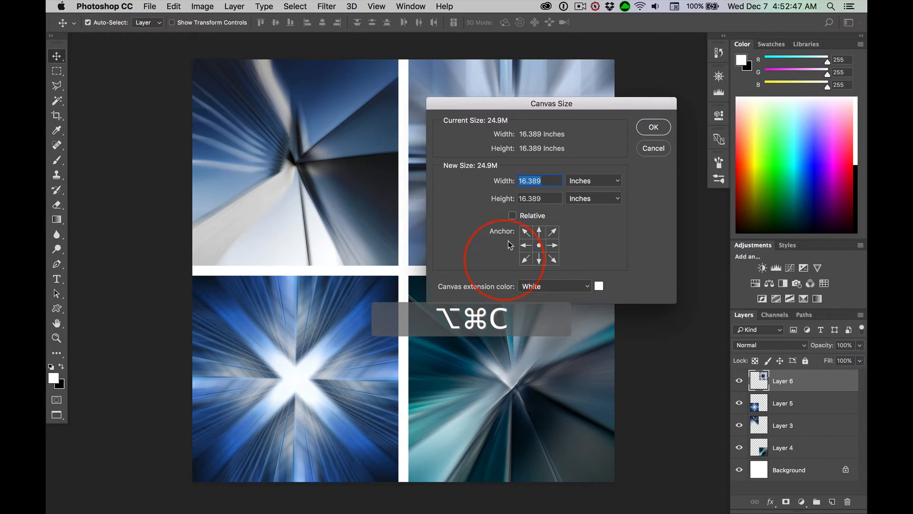
Resize the canvas to 3090 × 3090 pixels
{"action": "left_click", "coordinate": [593, 180]}
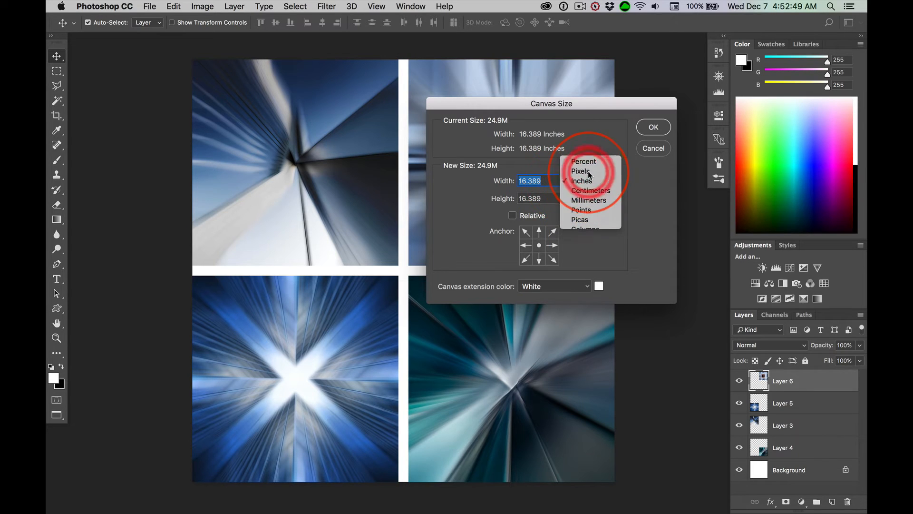
{"action": "left_click", "coordinate": [580, 171]}
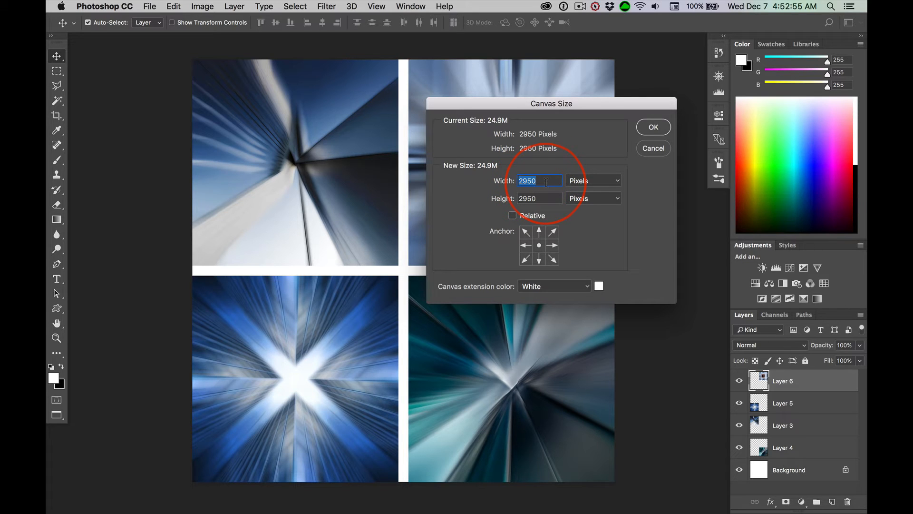
{"action": "type", "text": "3090"}
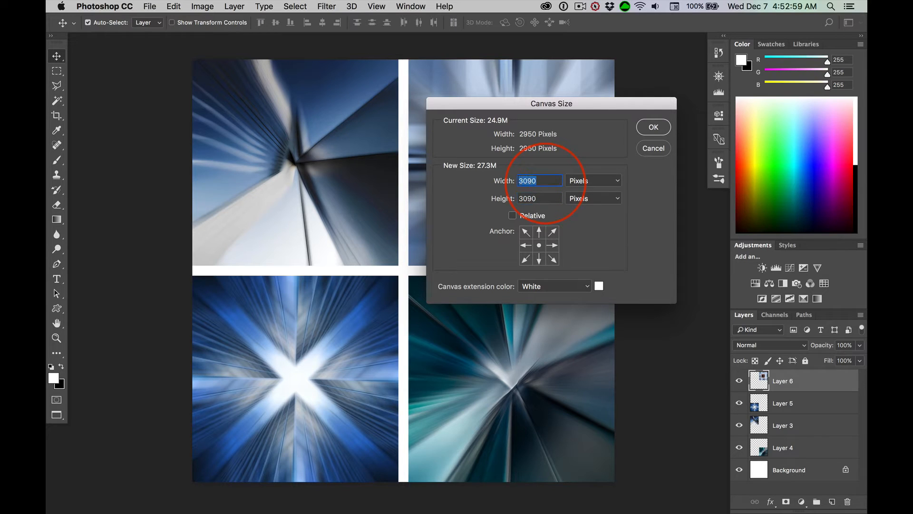
{"action": "left_click", "coordinate": [653, 127]}
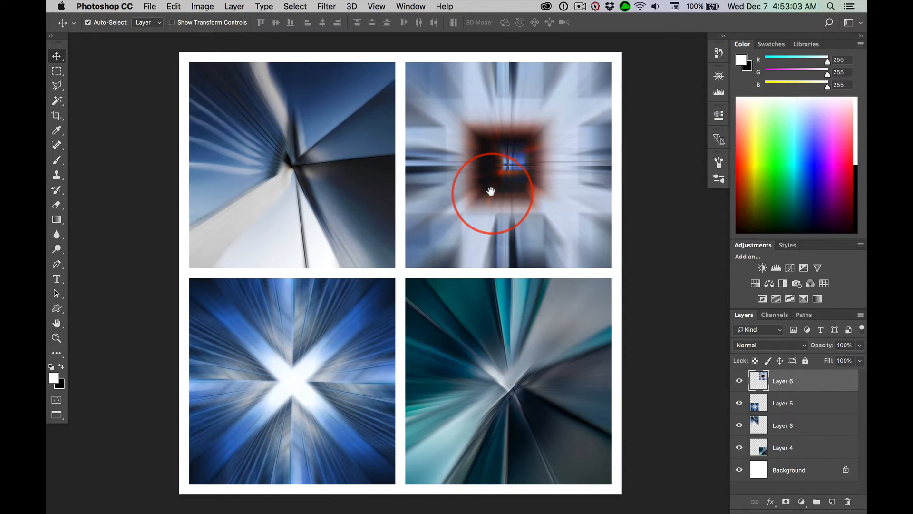
{"action": "mouse_move", "coordinate": [338, 224]}
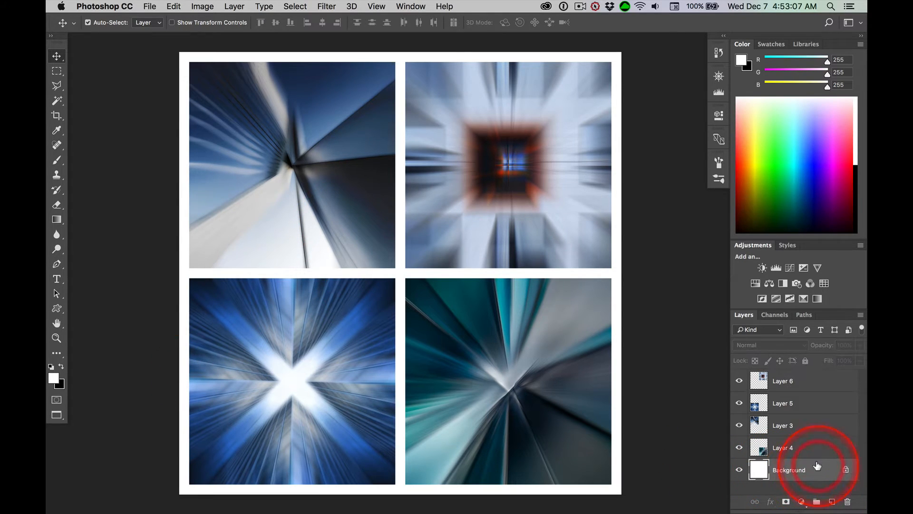
{"action": "mouse_move", "coordinate": [52, 383]}
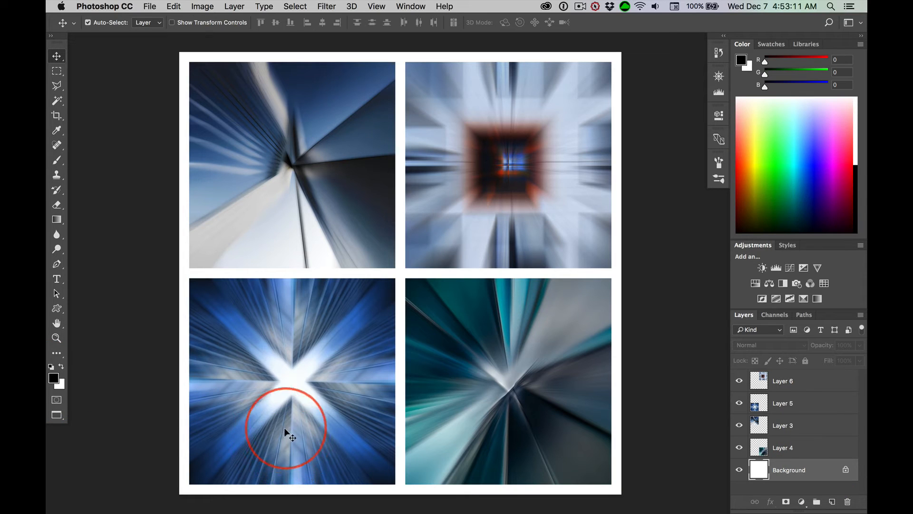
{"action": "mouse_move", "coordinate": [55, 381]}
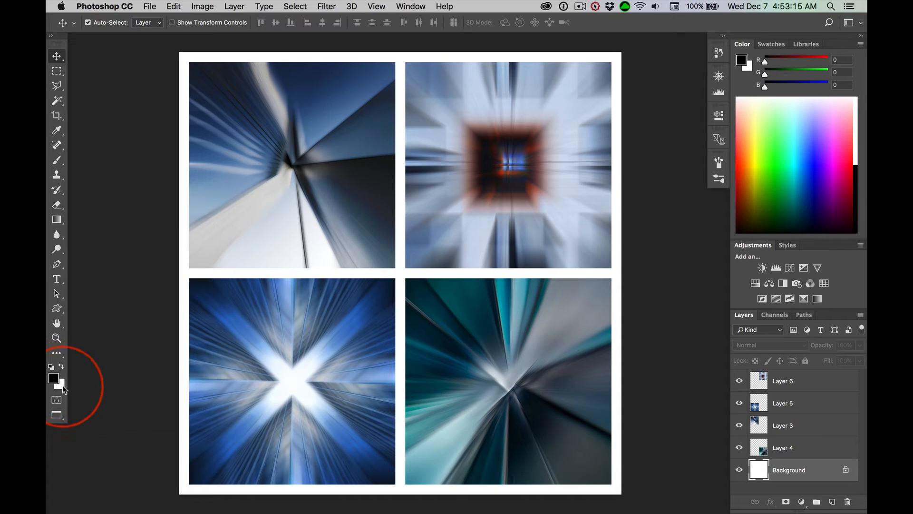
{"action": "mouse_move", "coordinate": [195, 400]}
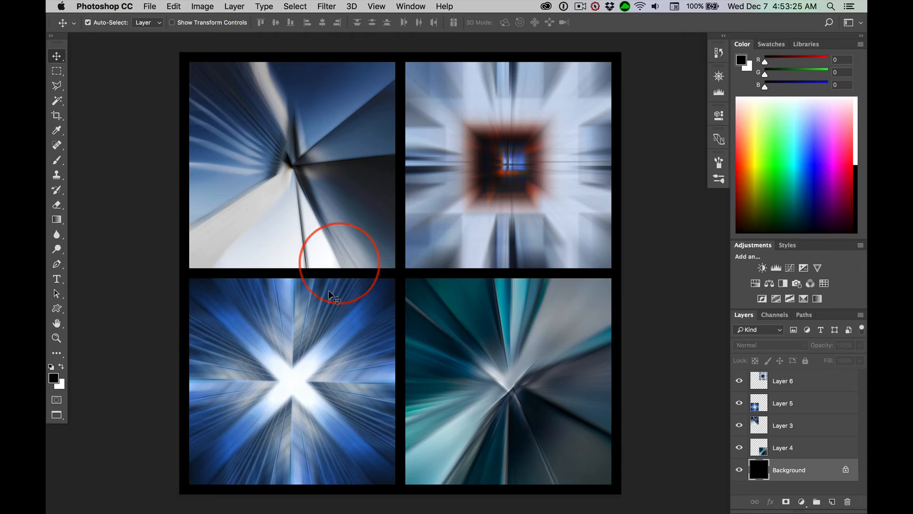
{"action": "mouse_move", "coordinate": [343, 216]}
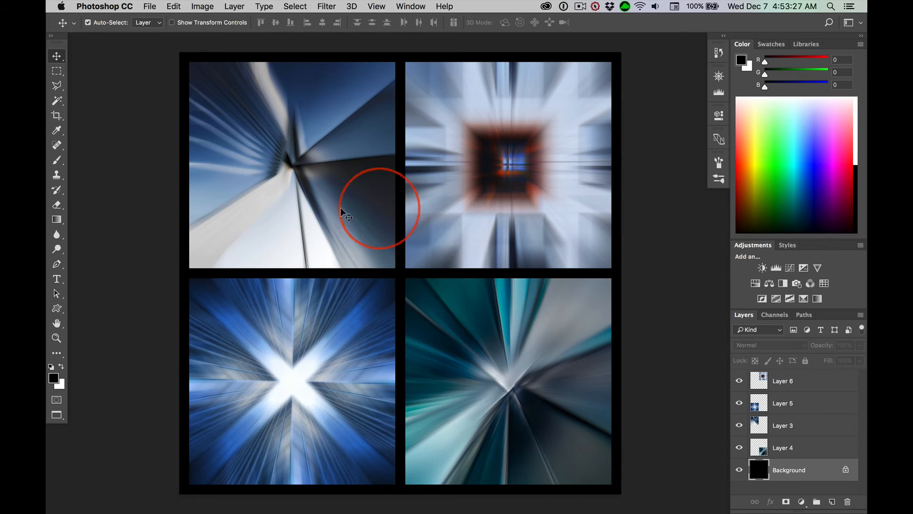
{"action": "mouse_move", "coordinate": [382, 265]}
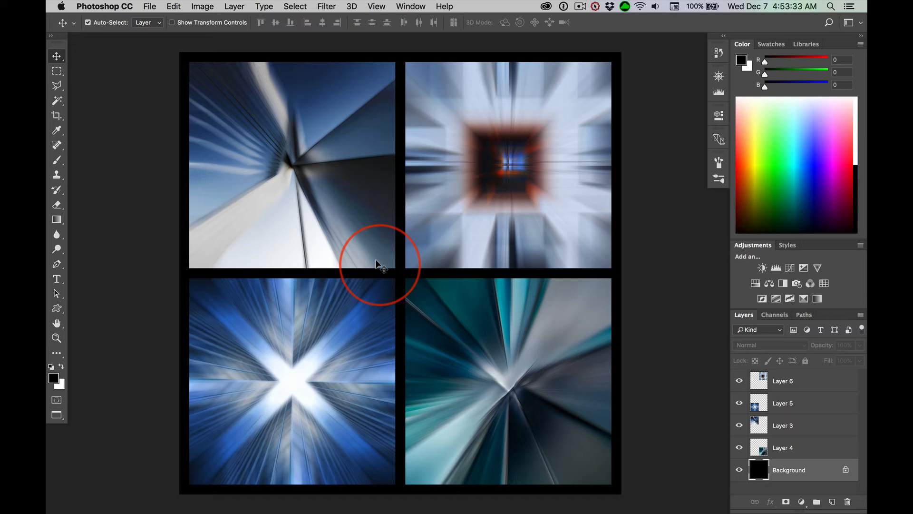
{"action": "mouse_move", "coordinate": [822, 374]}
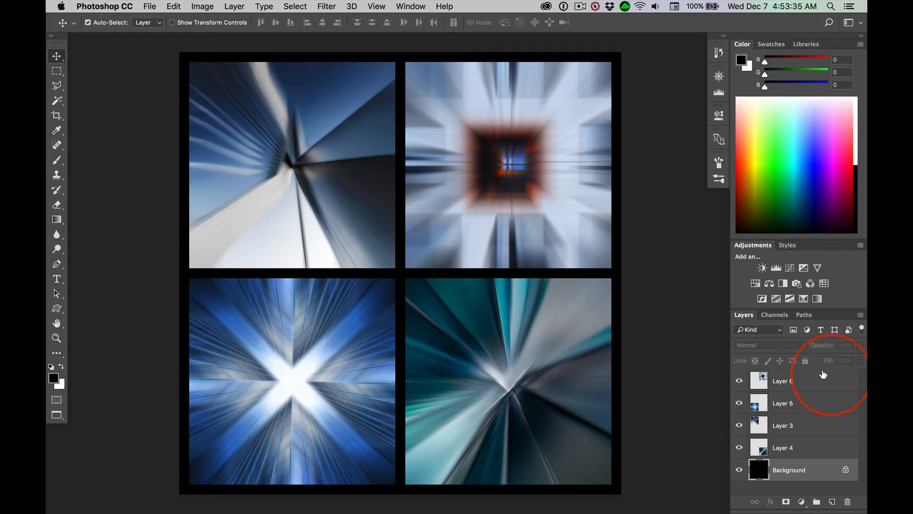
{"action": "mouse_move", "coordinate": [511, 89]}
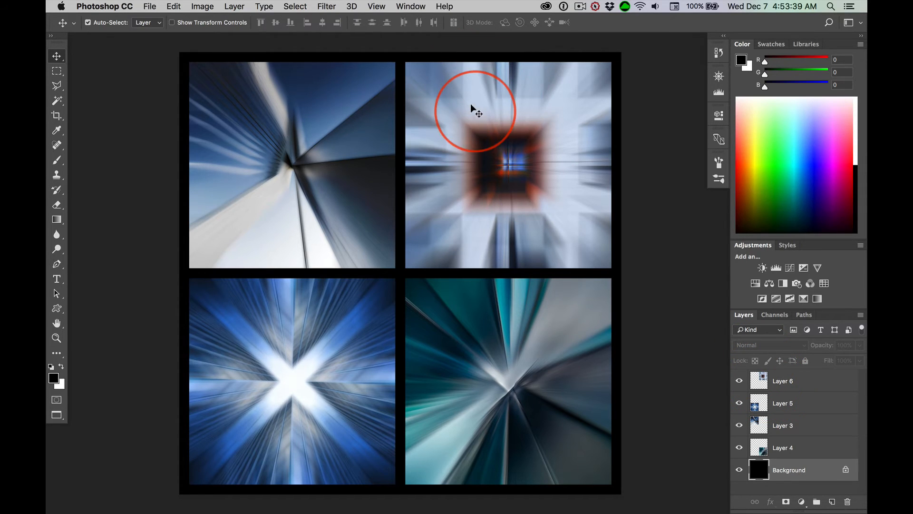
{"action": "mouse_move", "coordinate": [506, 349]}
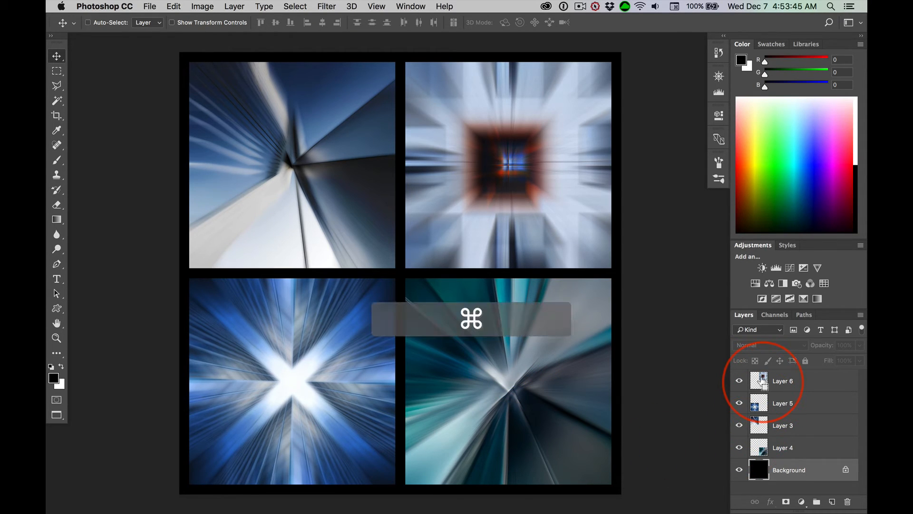
Load the Layer 6 photo outline as a selection
{"action": "left_click", "coordinate": [759, 380]}
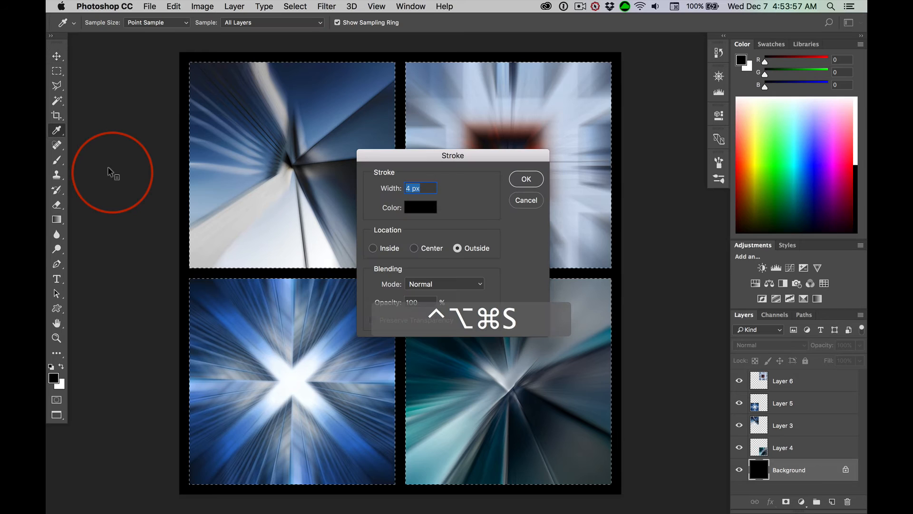
Stroke the selected photos with a 4 px white outline outside their edges
{"action": "left_click", "coordinate": [420, 207]}
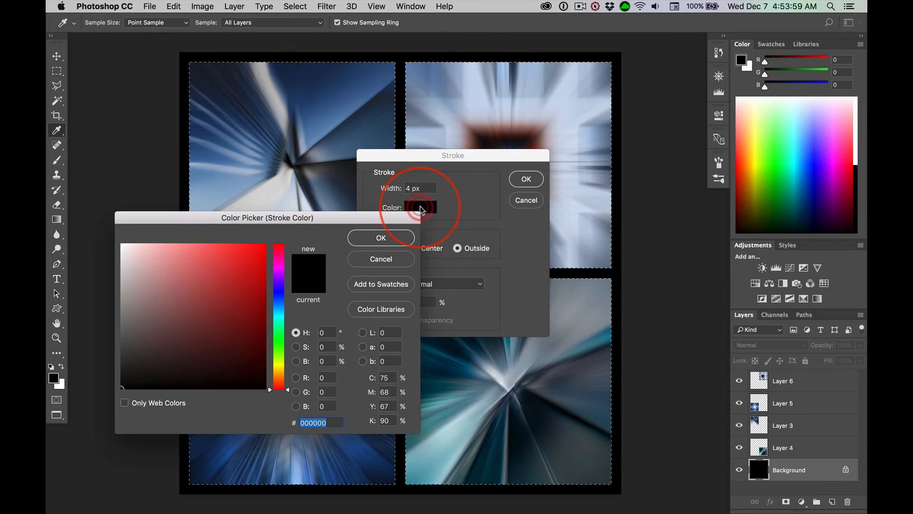
{"action": "left_click", "coordinate": [118, 243]}
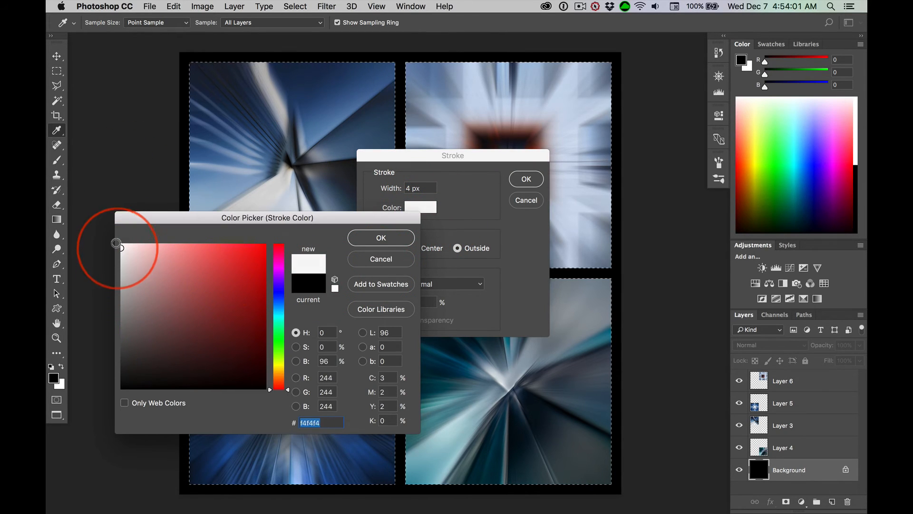
{"action": "left_click", "coordinate": [380, 238]}
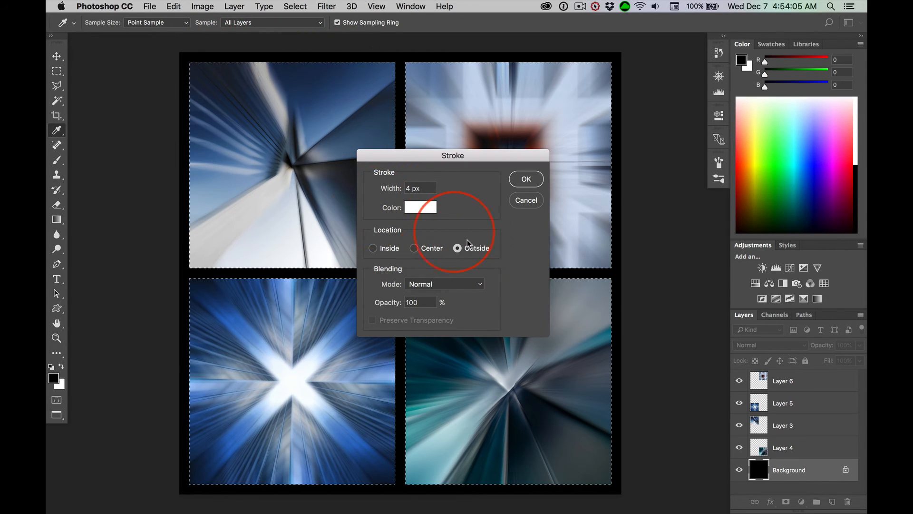
{"action": "mouse_move", "coordinate": [412, 193]}
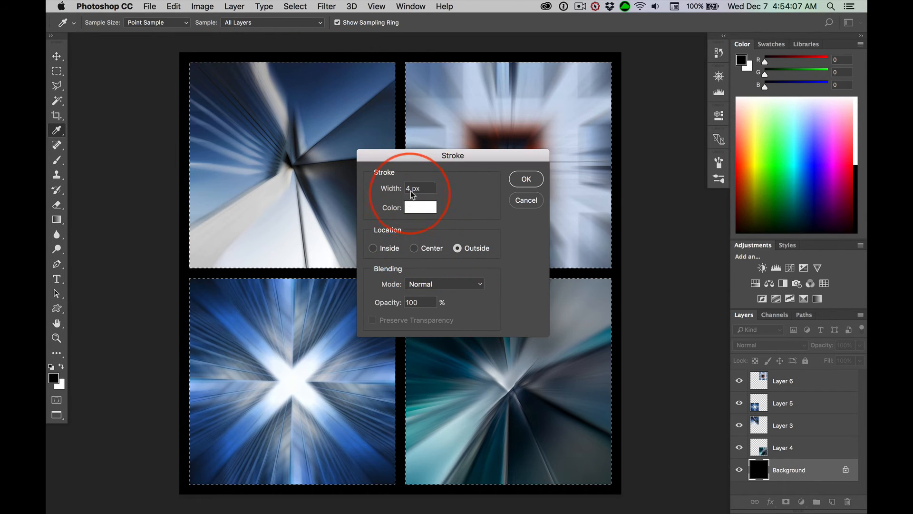
{"action": "mouse_move", "coordinate": [512, 223]}
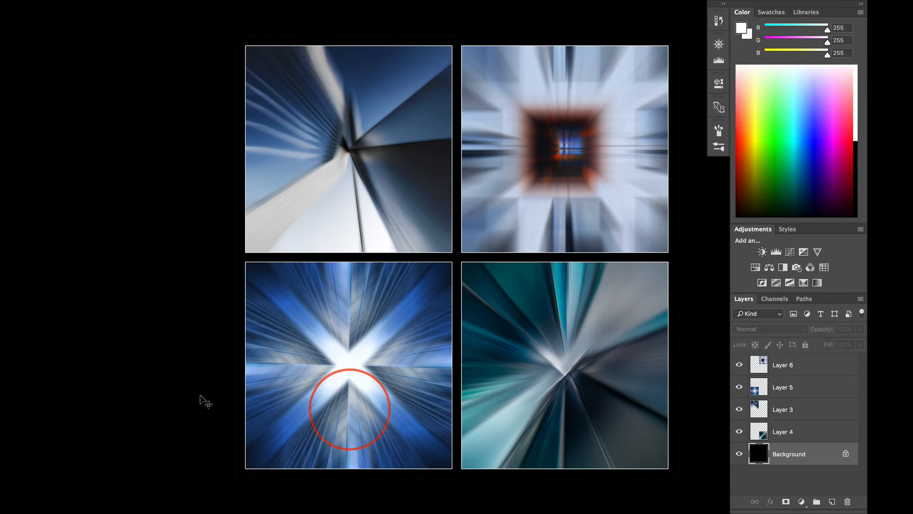
{"action": "key", "text": "alt+shift+cmd+s"}
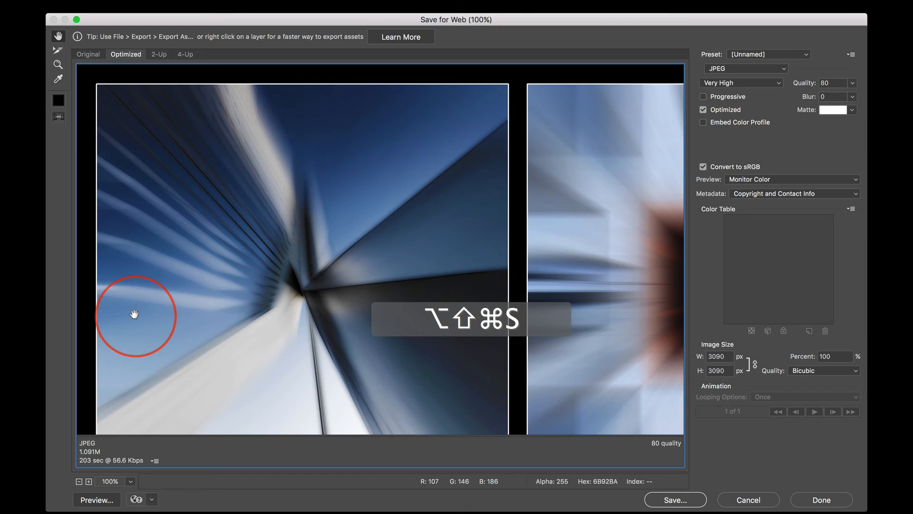
{"action": "mouse_move", "coordinate": [705, 363]}
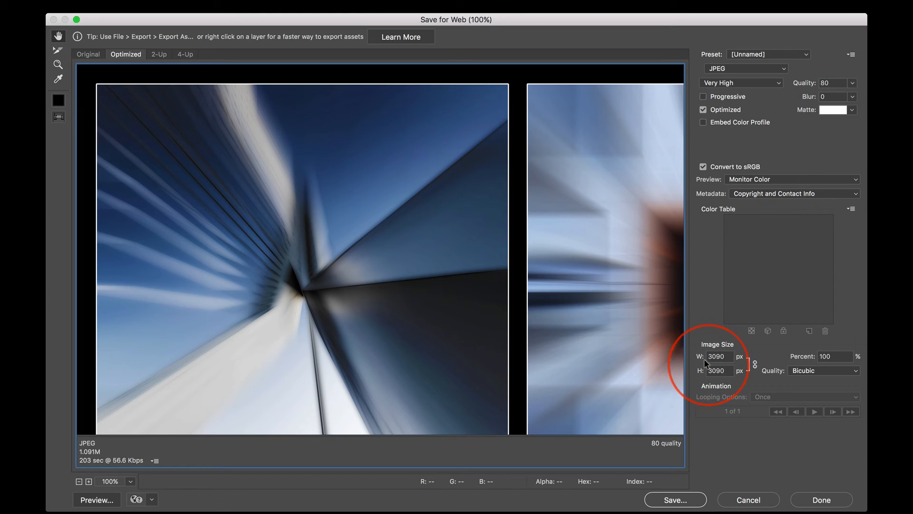
Set the JPEG web export width to 1500 px so the height matches
{"action": "triple_click", "coordinate": [717, 355]}
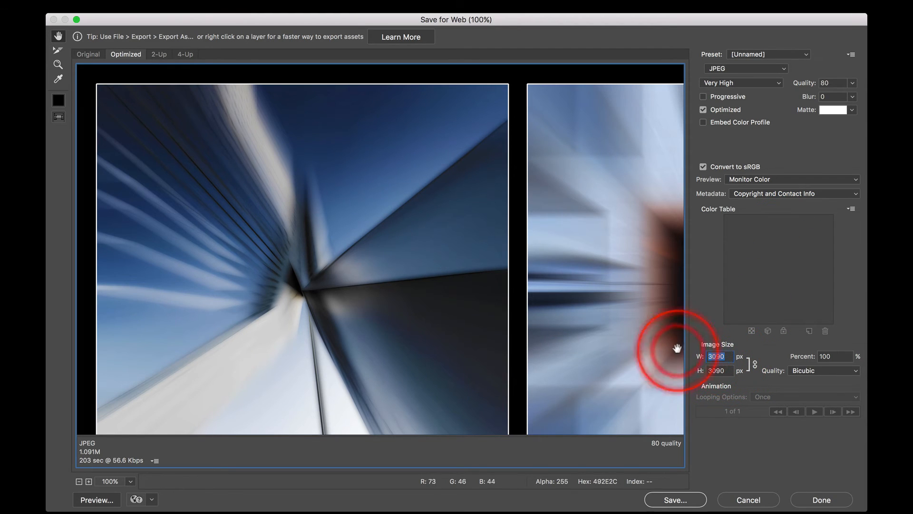
{"action": "type", "text": "150"}
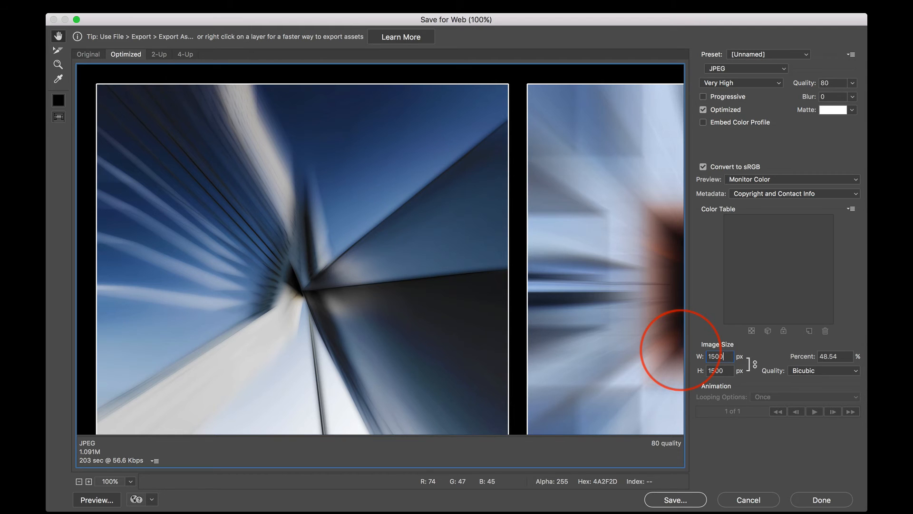
{"action": "left_click", "coordinate": [185, 53]}
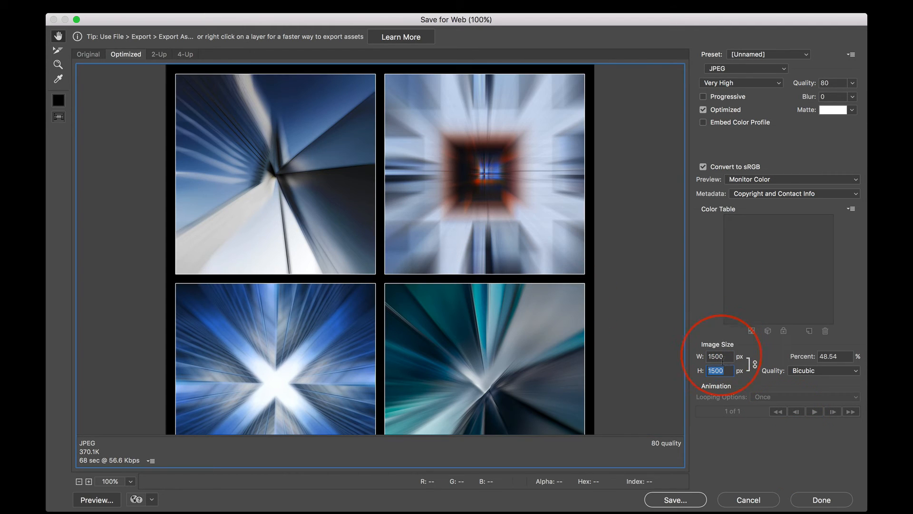
{"action": "mouse_move", "coordinate": [721, 371]}
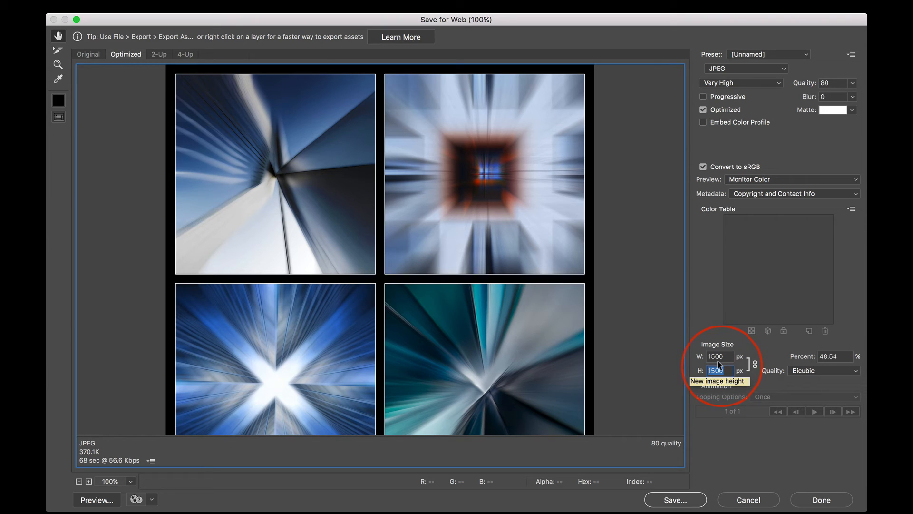
{"action": "mouse_move", "coordinate": [732, 70]}
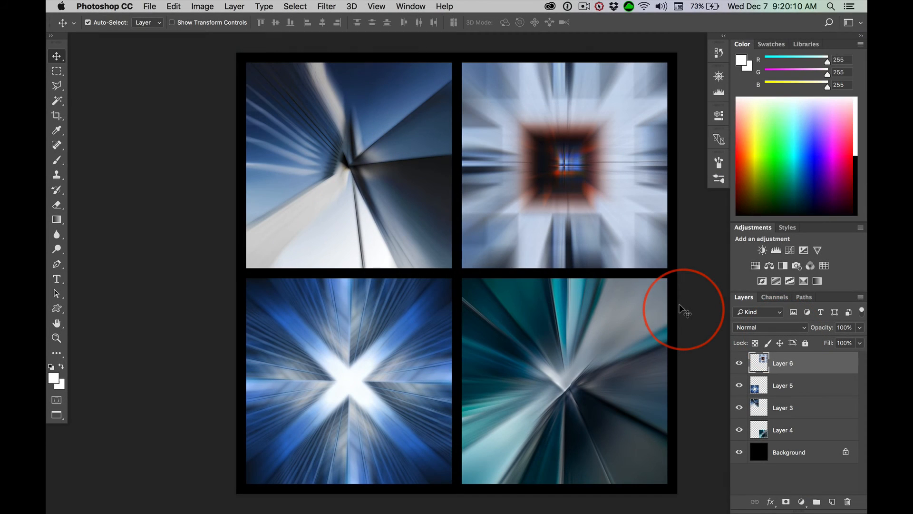
{"action": "mouse_move", "coordinate": [686, 303]}
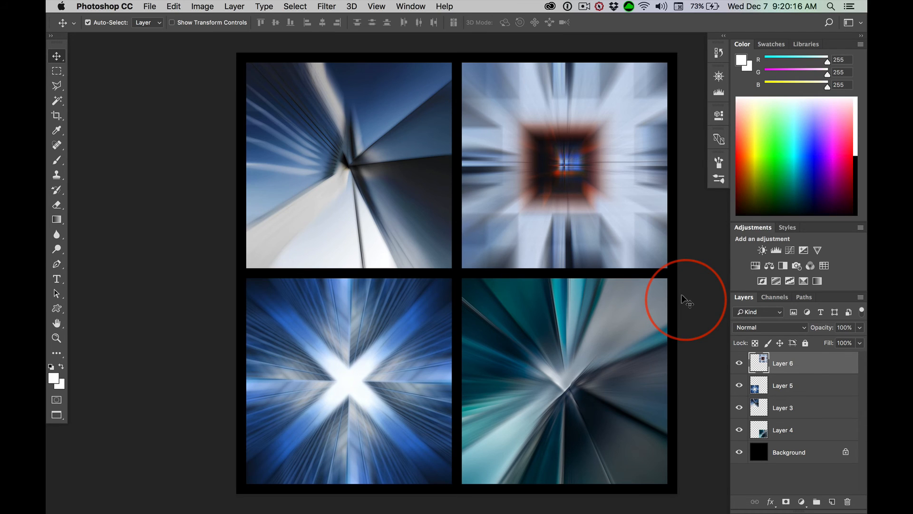
{"action": "mouse_move", "coordinate": [545, 423]}
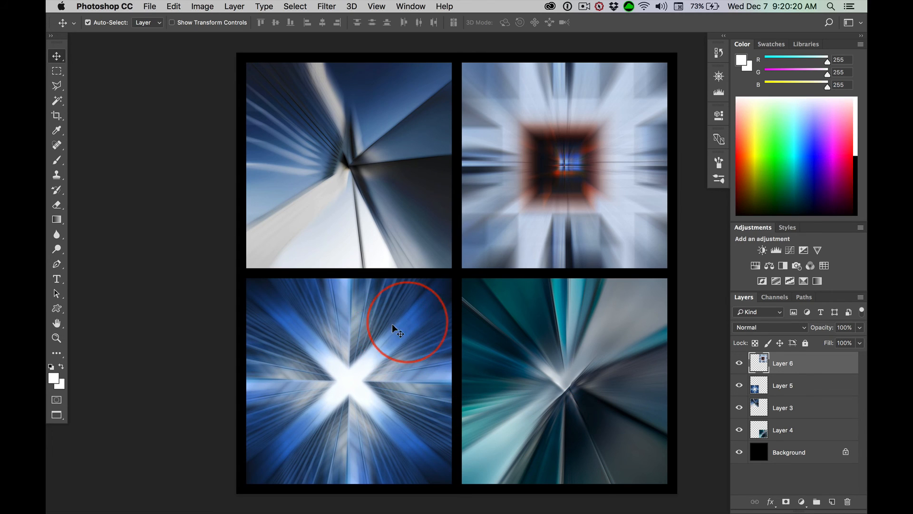
Reset the working colours to black foreground and white background
{"action": "left_click", "coordinate": [52, 378]}
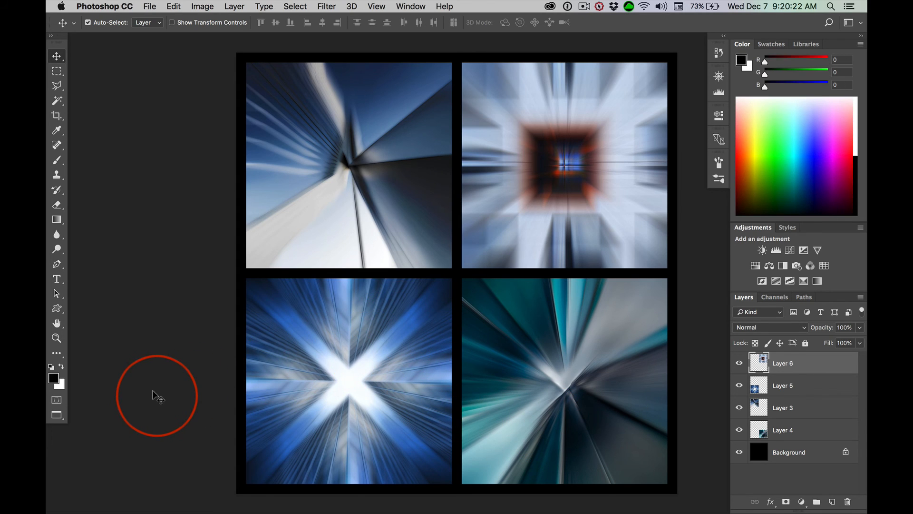
{"action": "mouse_move", "coordinate": [55, 378]}
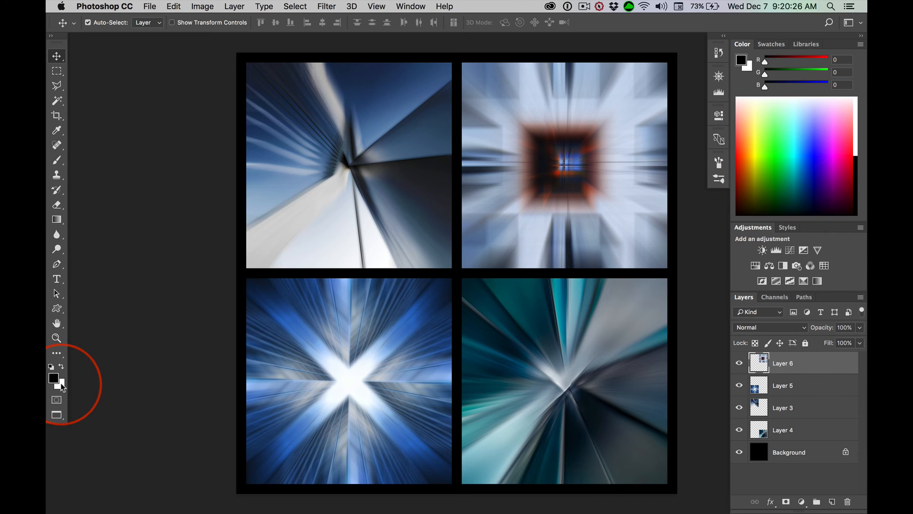
{"action": "mouse_move", "coordinate": [54, 378]}
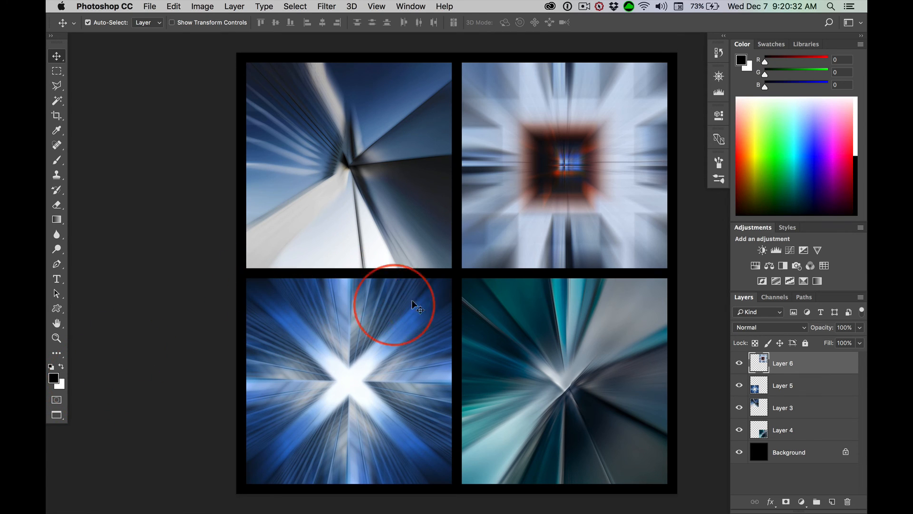
{"action": "mouse_move", "coordinate": [499, 444]}
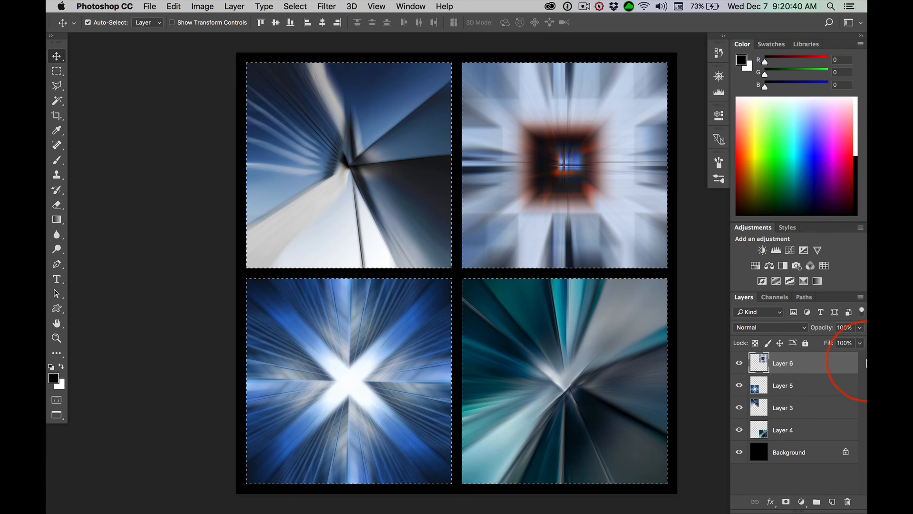
{"action": "mouse_move", "coordinate": [838, 360]}
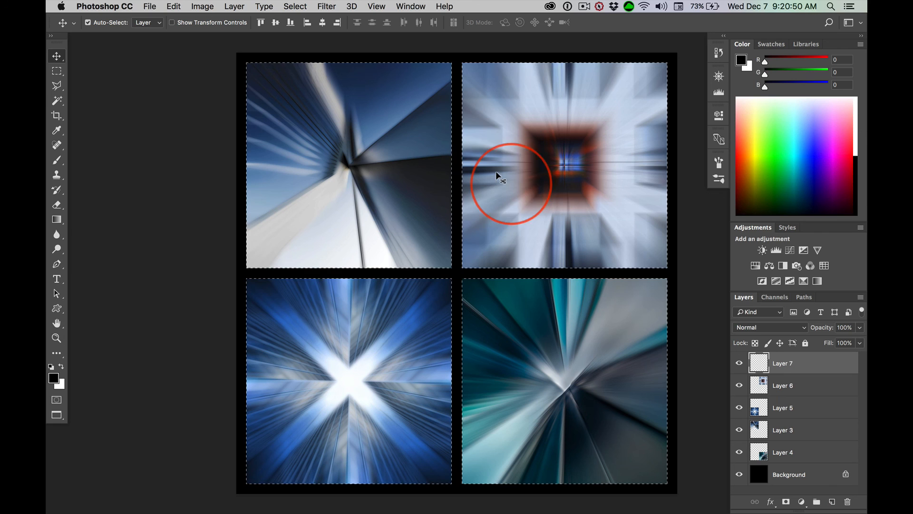
{"action": "mouse_move", "coordinate": [562, 317]}
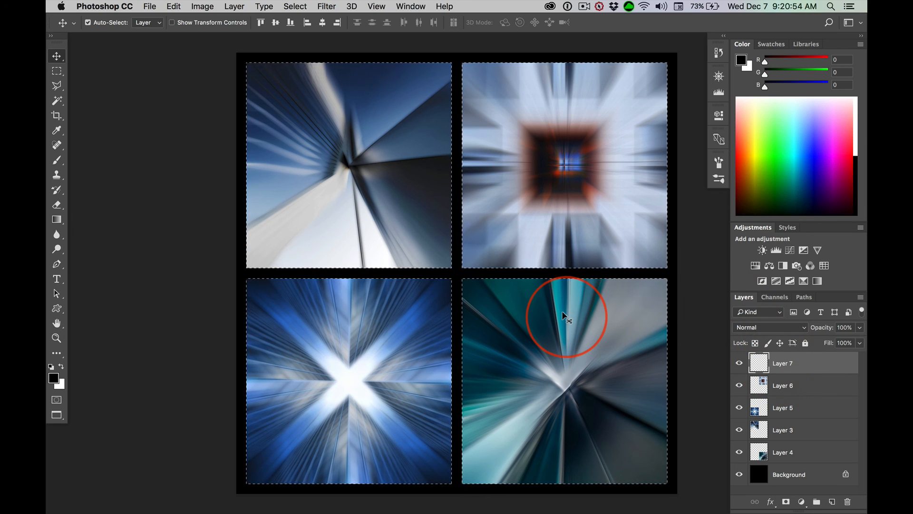
Add empty Layer 7 on top with the photo outlines selected
{"action": "left_click", "coordinate": [62, 367]}
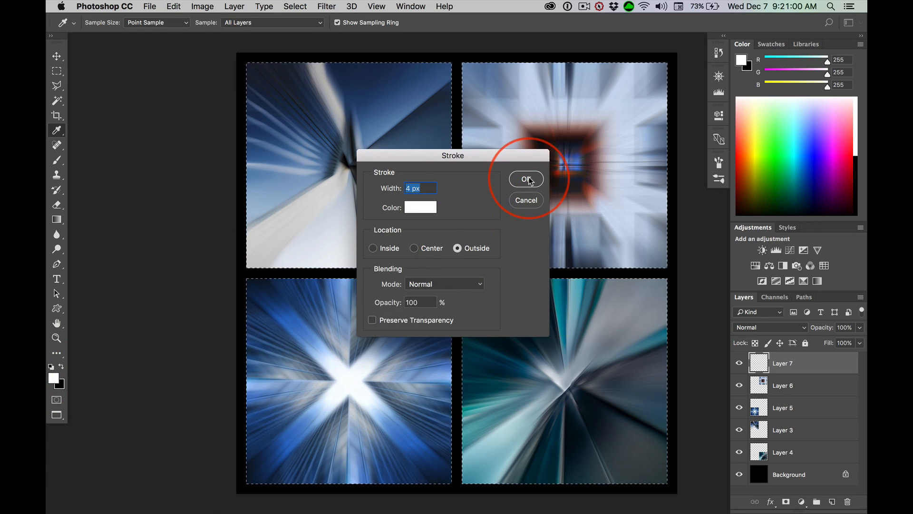
{"action": "mouse_move", "coordinate": [326, 171]}
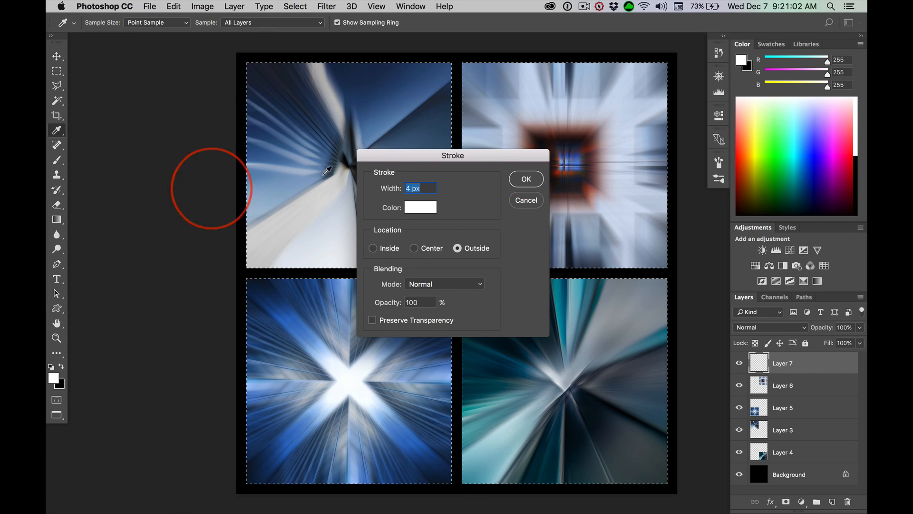
Apply the 4 px white outside stroke on Layer 7 and clear the selection
{"action": "left_click", "coordinate": [525, 179]}
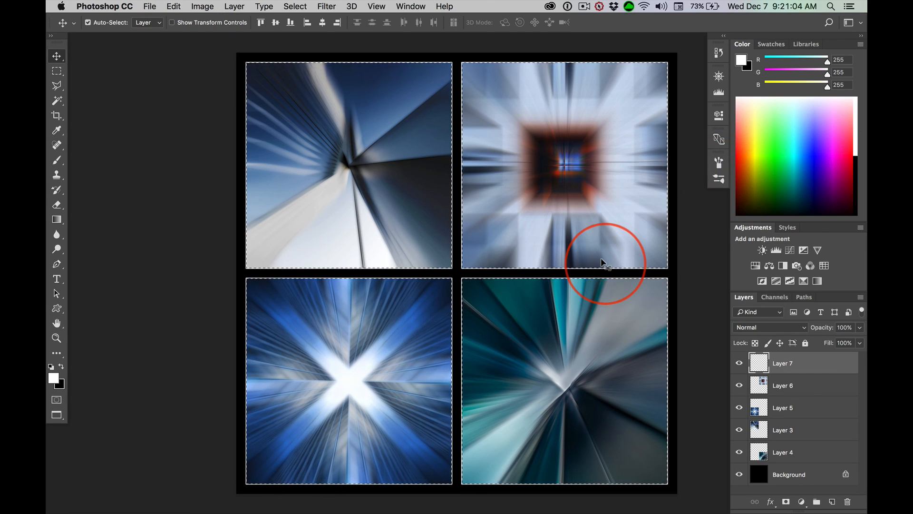
{"action": "key", "text": "cmd+d"}
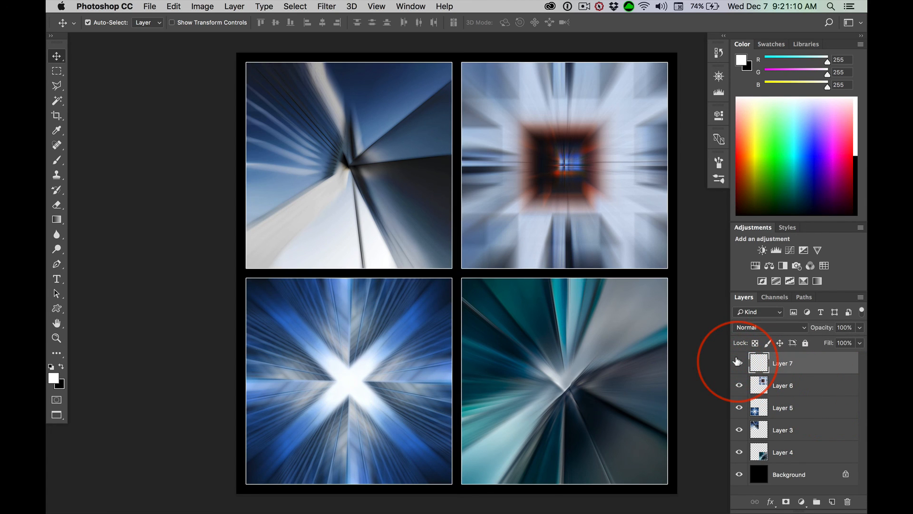
{"action": "mouse_move", "coordinate": [738, 362]}
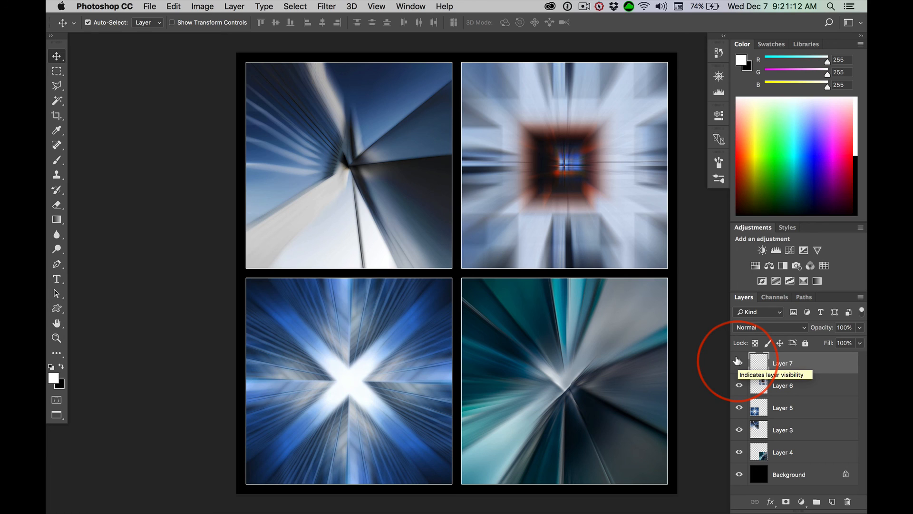